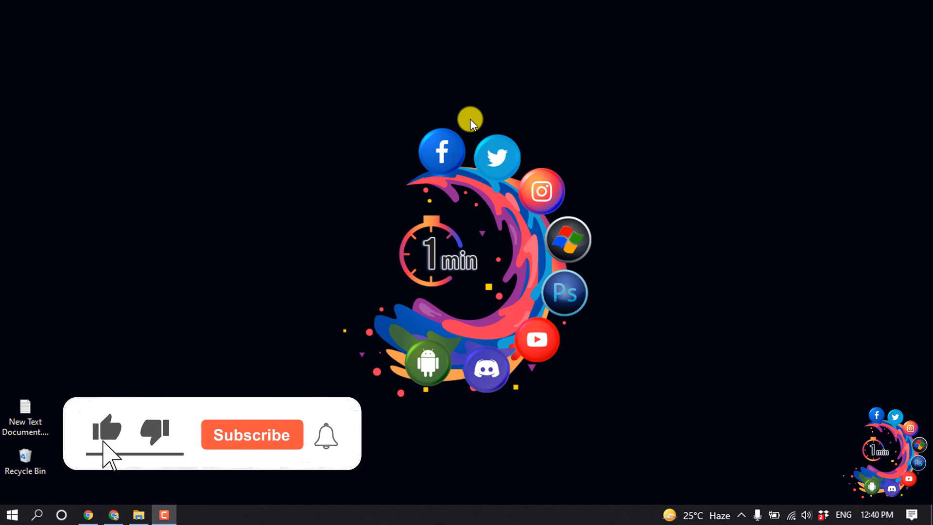
# Create a role named Moderator in Server Settings > Roles with the green colour swatch
pyautogui.click(250, 434)
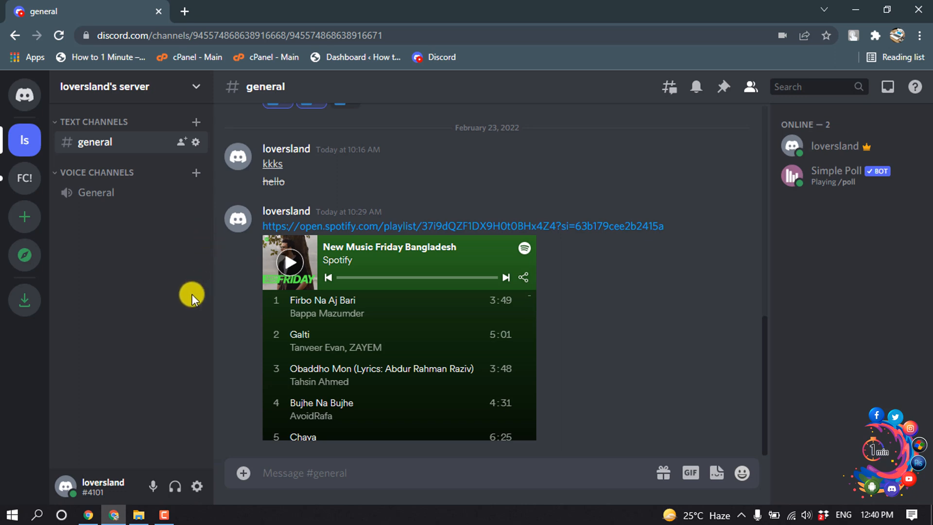
pyautogui.moveTo(196, 281)
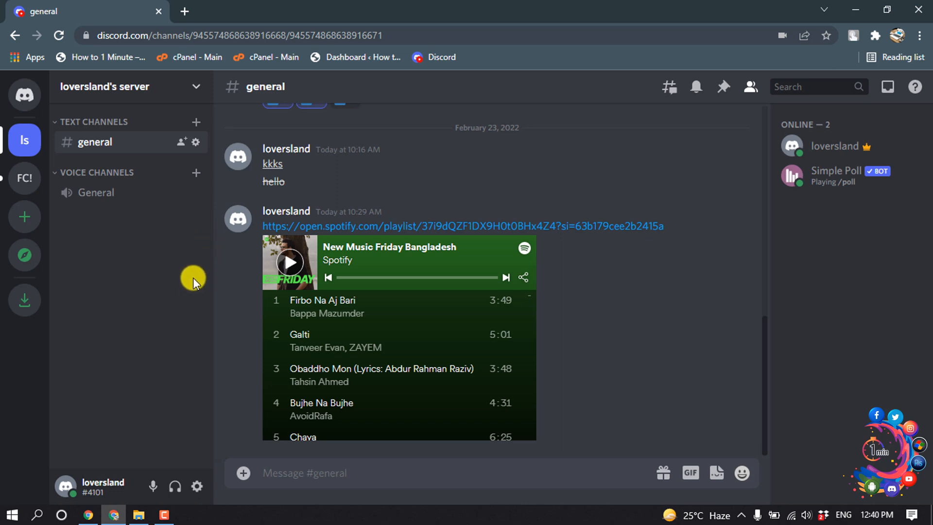
pyautogui.moveTo(151, 282)
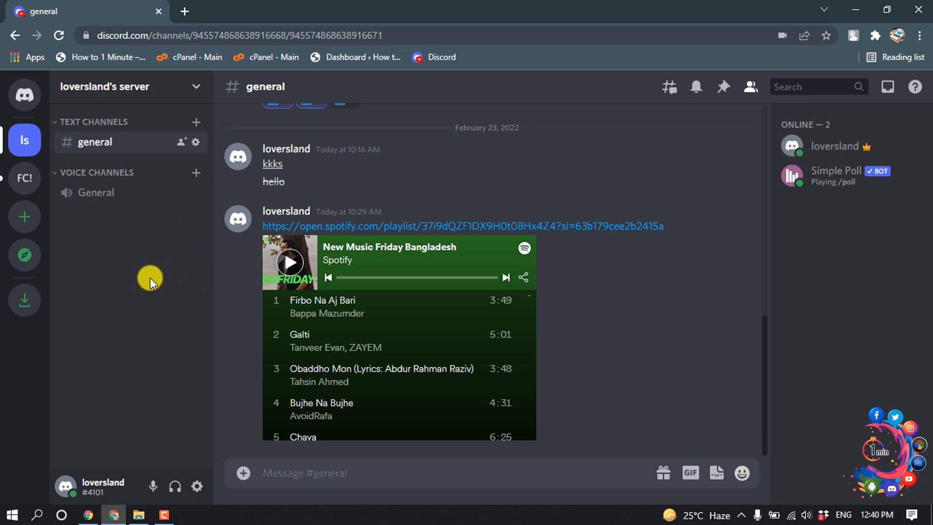
pyautogui.moveTo(25, 139)
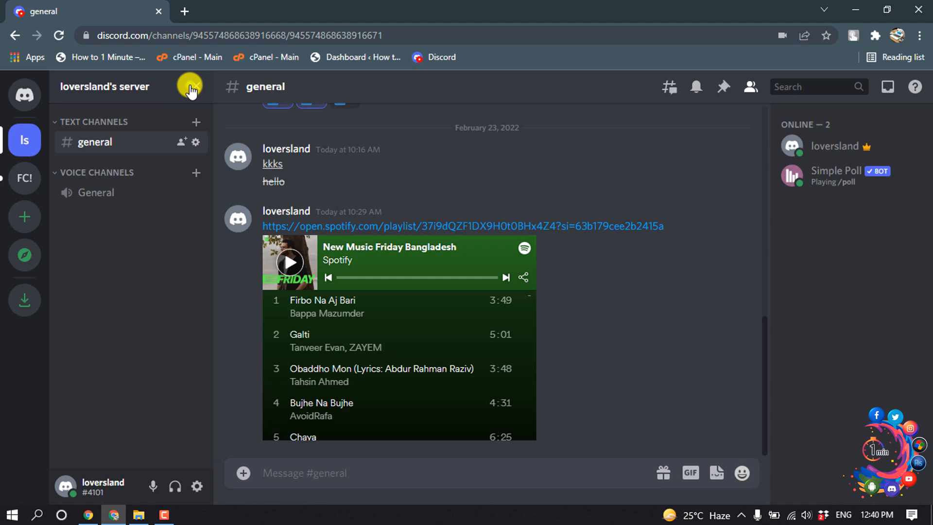
pyautogui.click(189, 87)
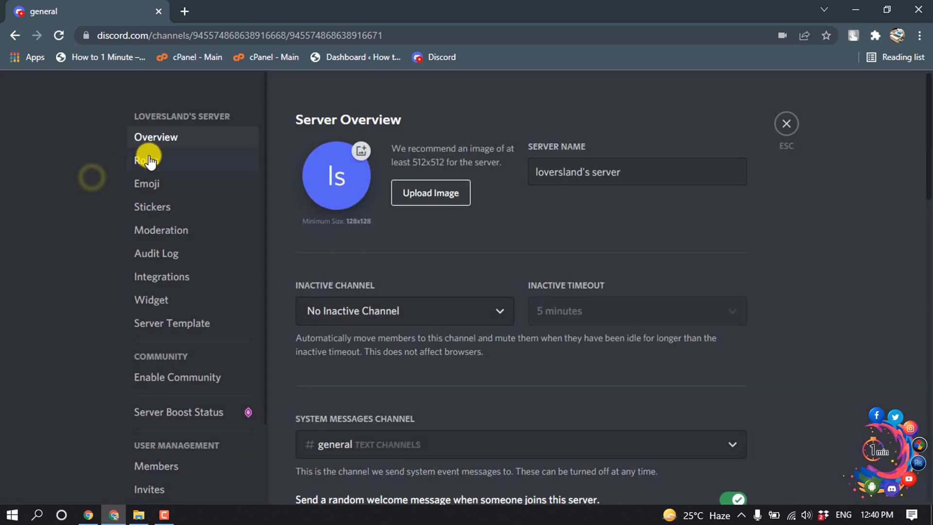
pyautogui.click(147, 161)
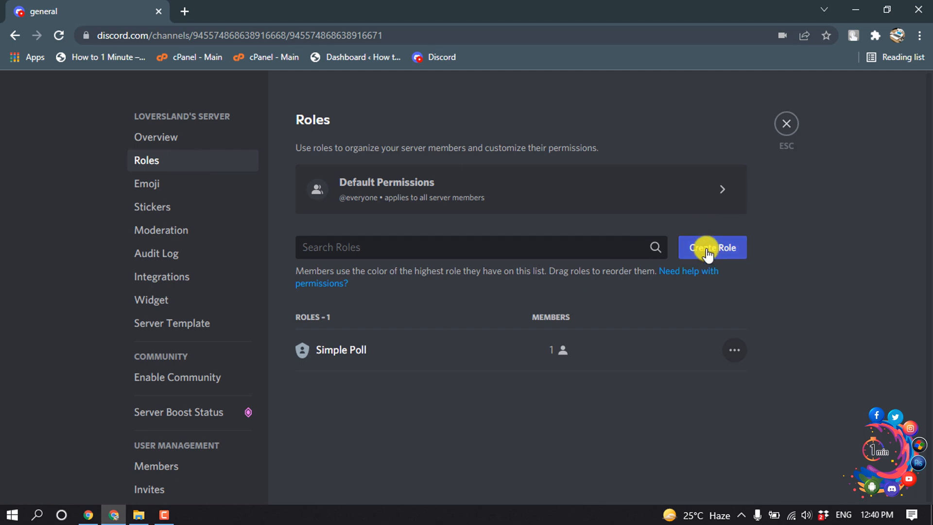
pyautogui.click(712, 246)
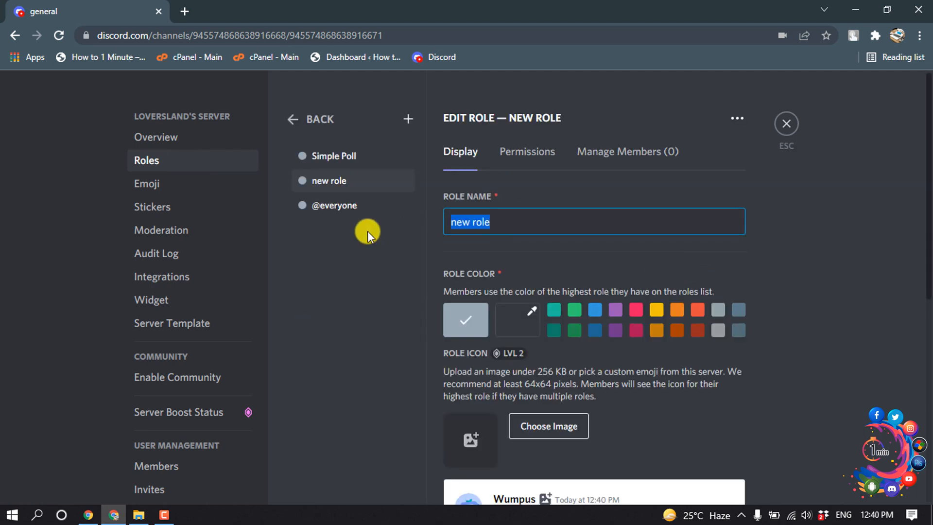
pyautogui.write('Moderator')
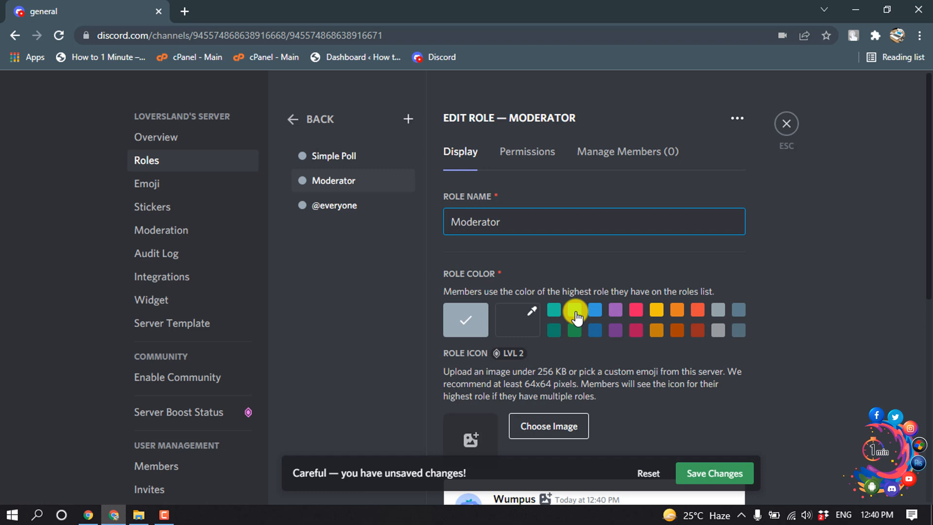
pyautogui.click(574, 309)
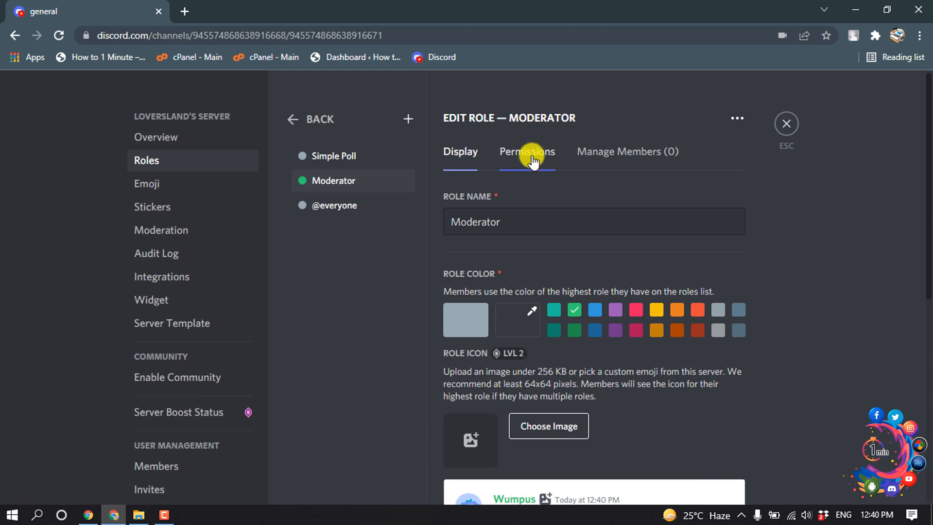
# Toggle Manage Channels twice and enable Manage Server, then review the remaining permissions
pyautogui.click(526, 151)
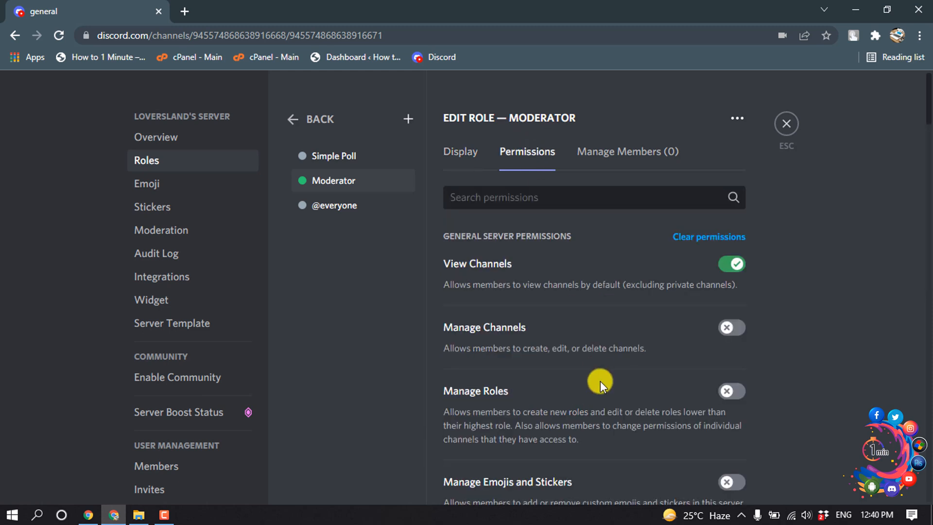
pyautogui.moveTo(567, 329)
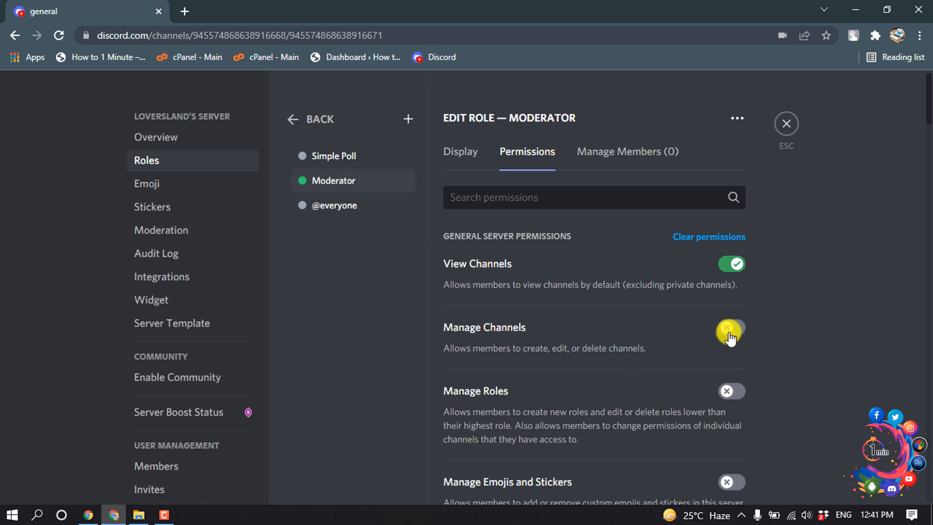
pyautogui.click(730, 331)
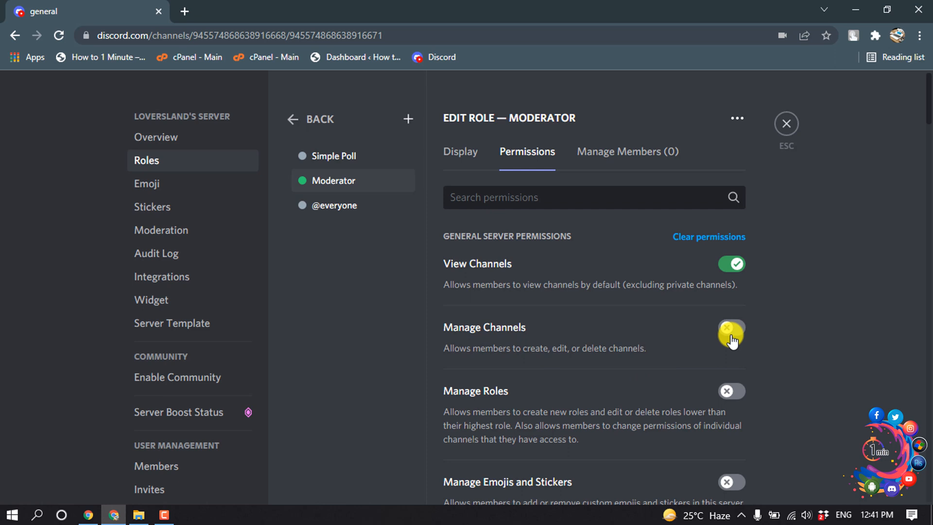
pyautogui.click(732, 330)
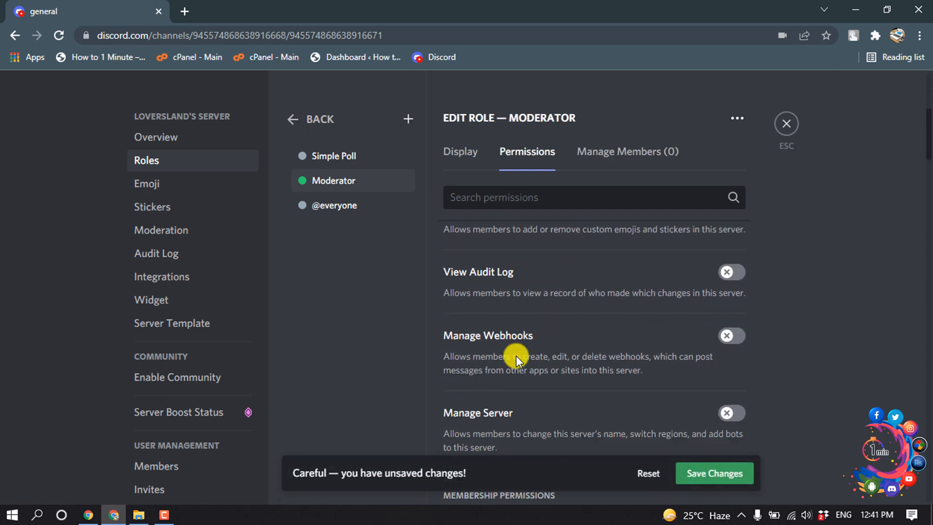
pyautogui.click(730, 413)
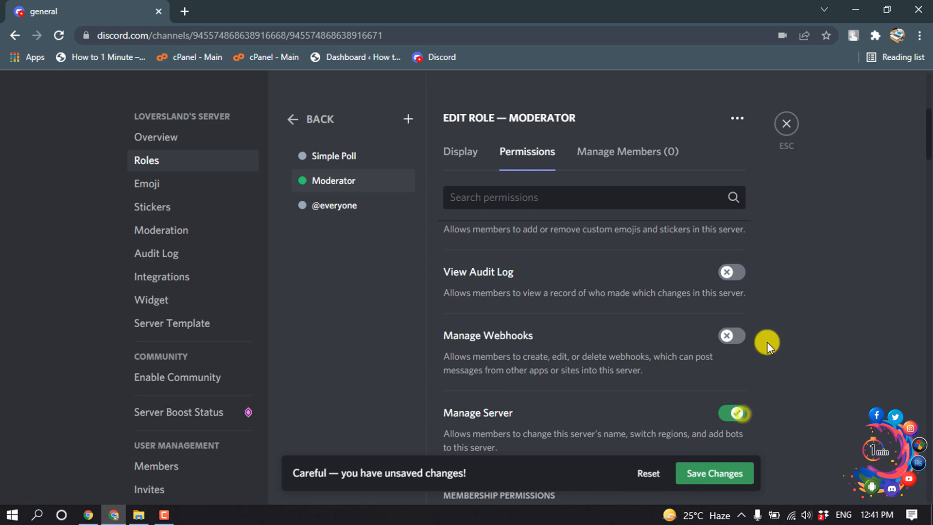
pyautogui.scroll(-3)
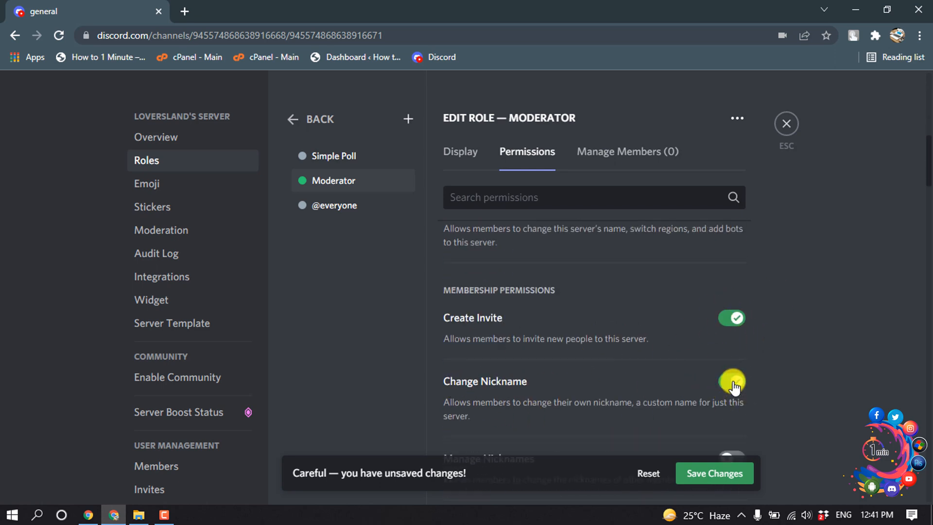
pyautogui.scroll(-3)
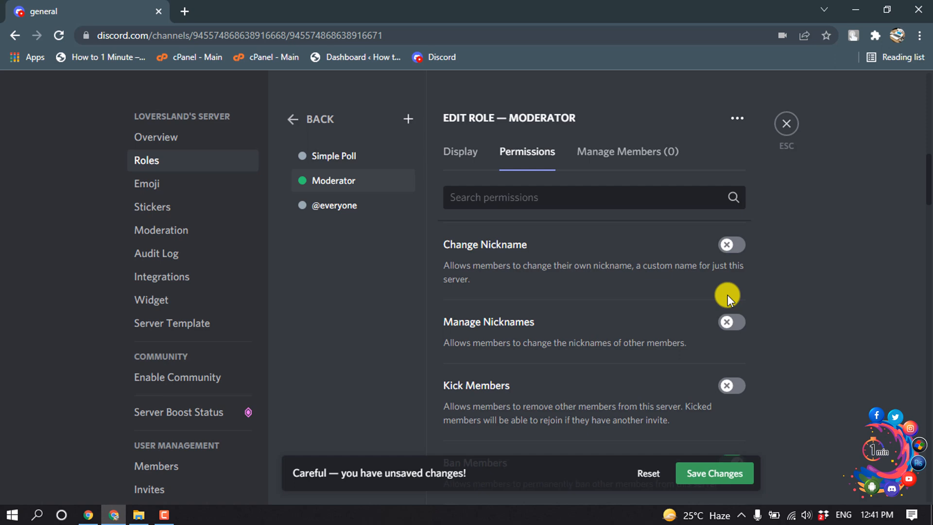
pyautogui.scroll(-3)
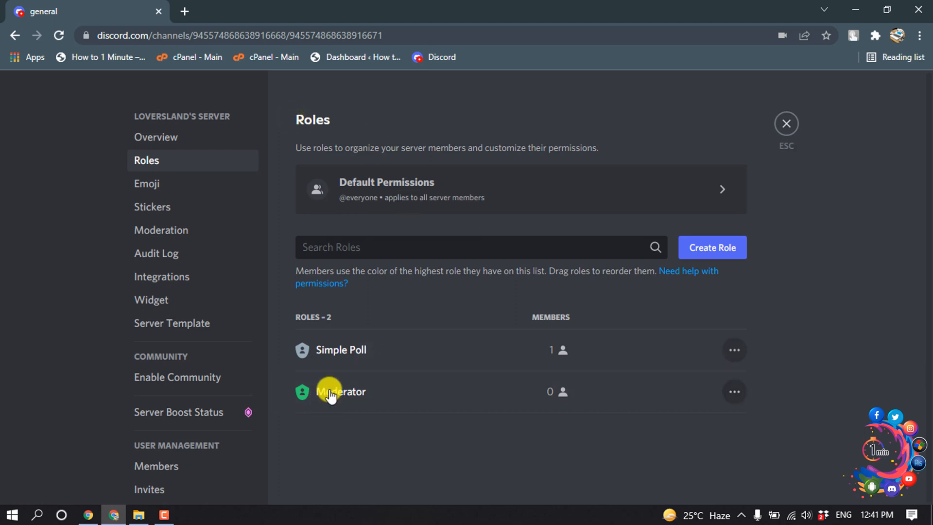
pyautogui.moveTo(334, 392)
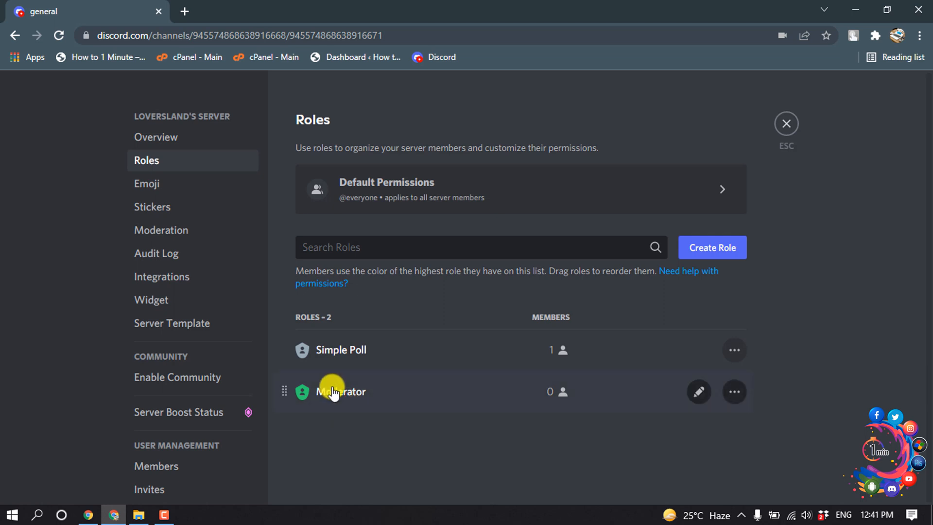
pyautogui.moveTo(344, 384)
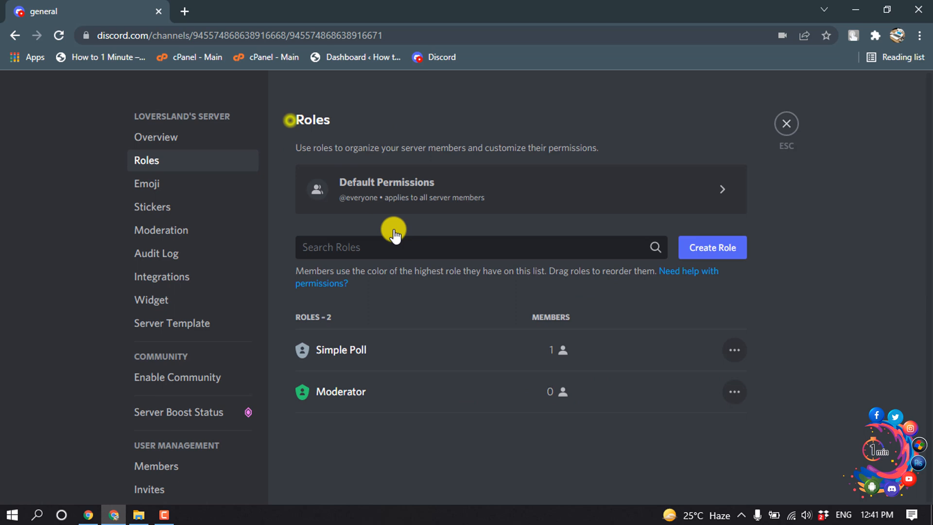
# Open the Moderator role's Manage Members view from the Roles list
pyautogui.click(341, 391)
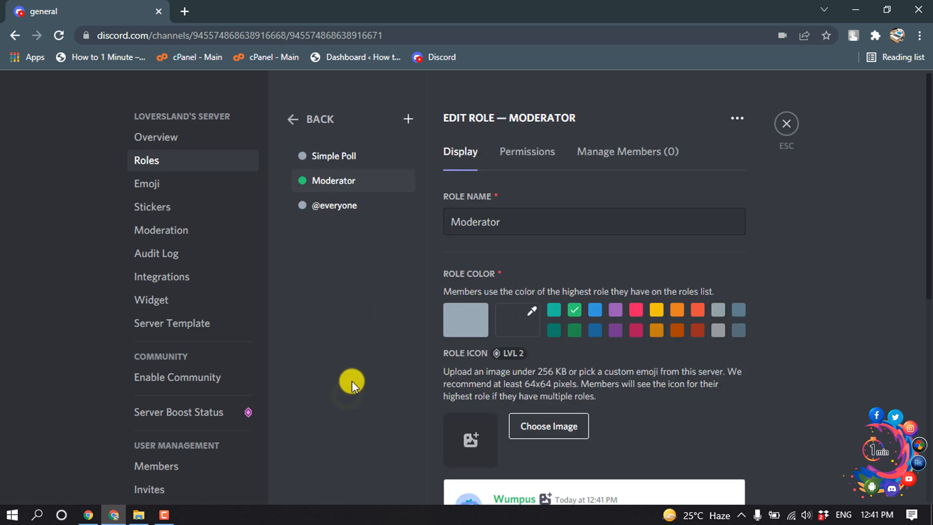
pyautogui.click(627, 151)
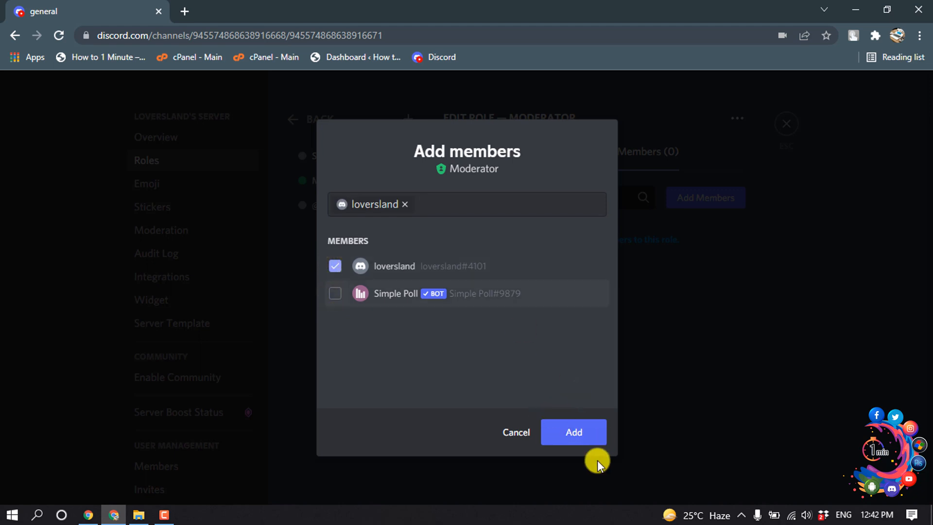
pyautogui.click(572, 432)
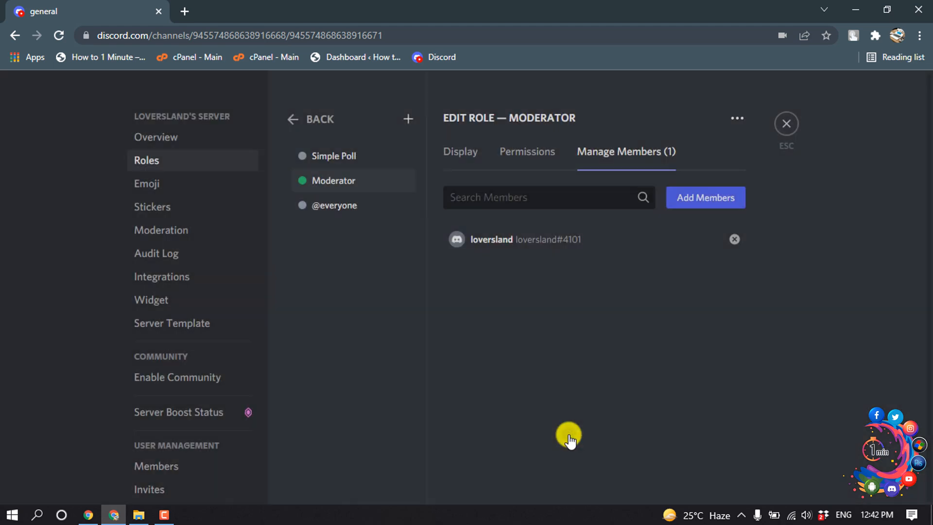
pyautogui.click(310, 119)
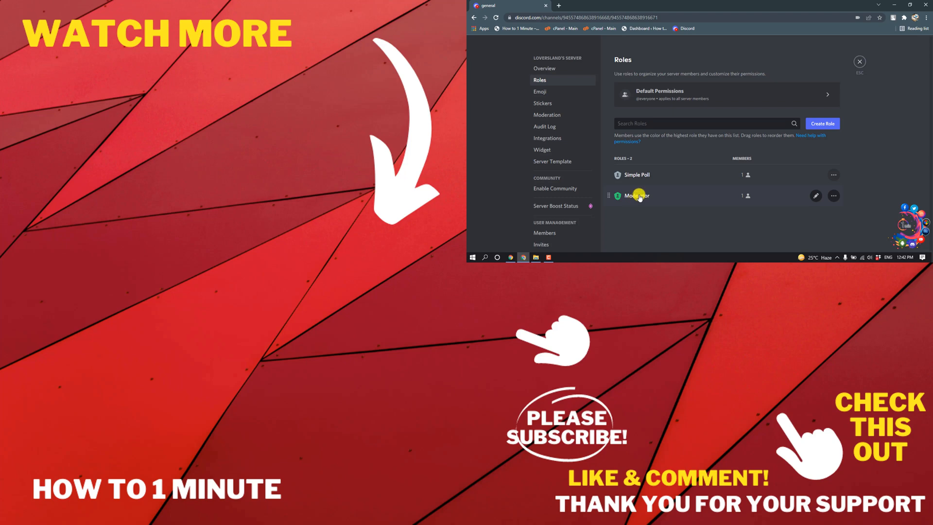
pyautogui.moveTo(852, 65)
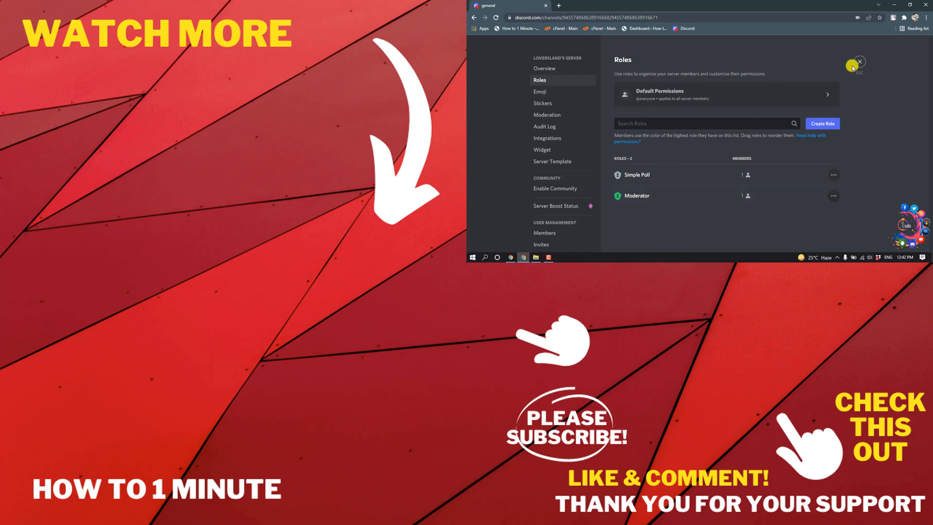